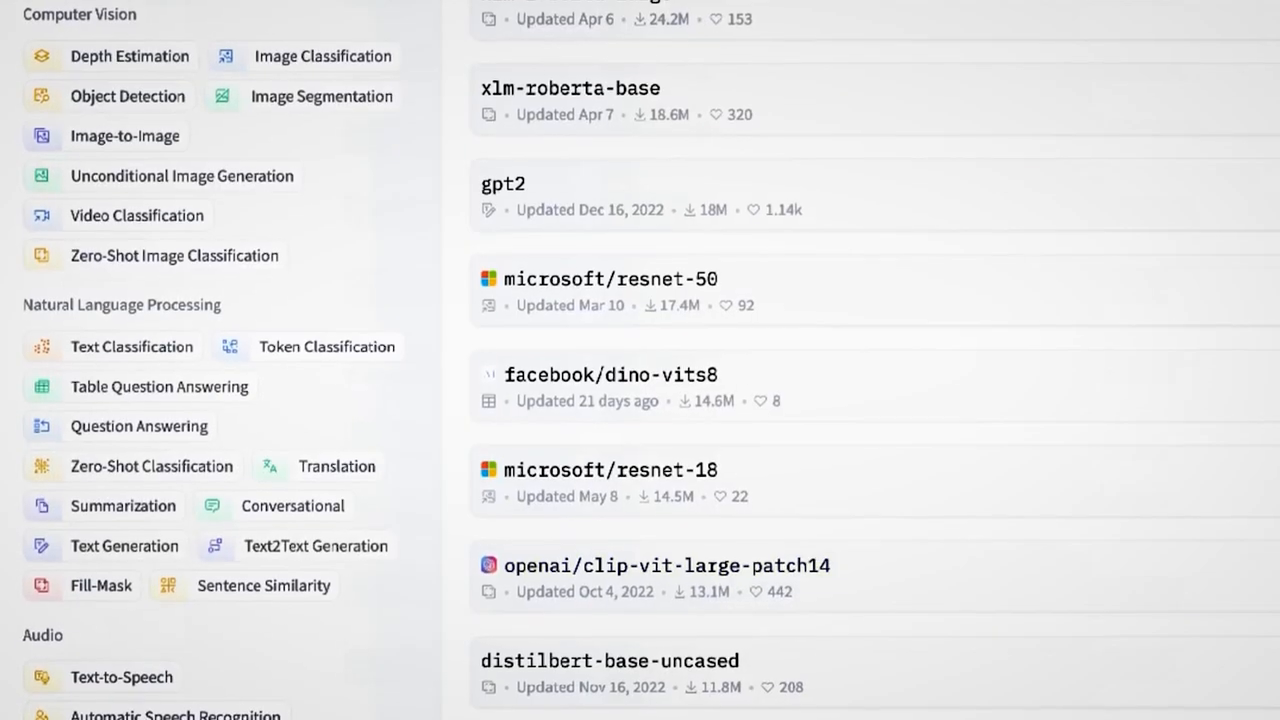
{"action": "scroll", "scroll_direction": "down", "scroll_amount": 3}
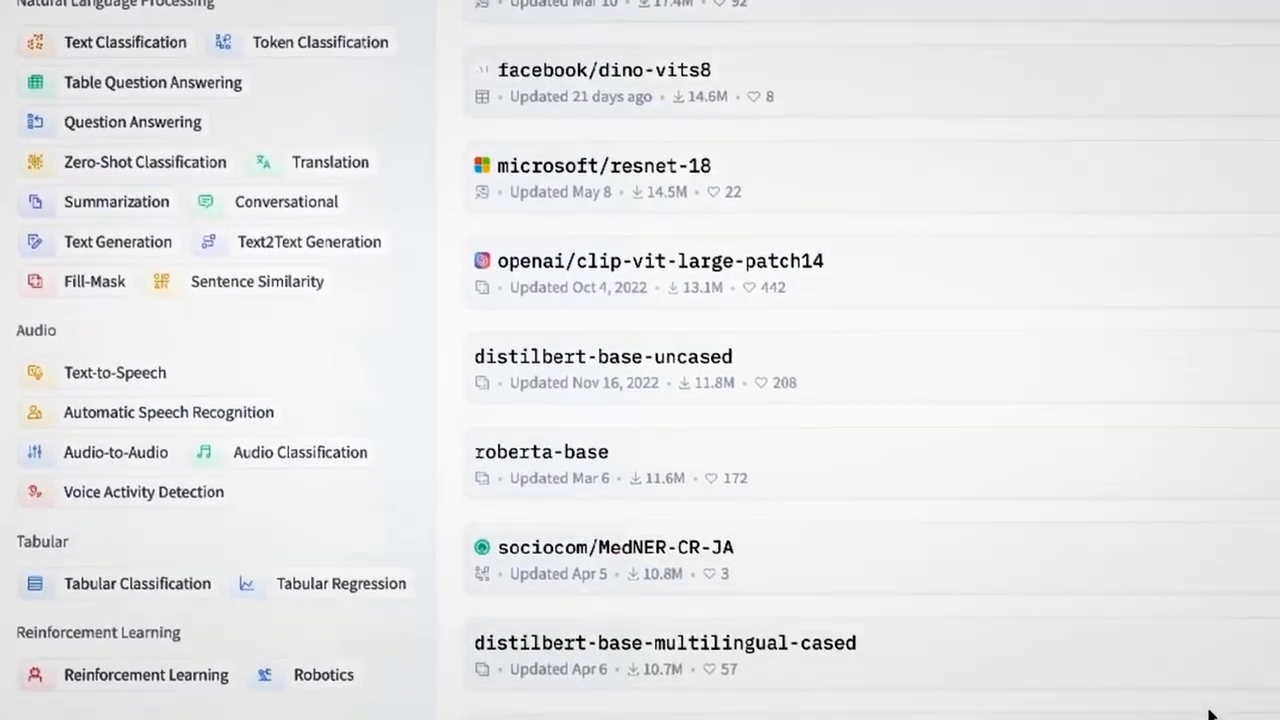